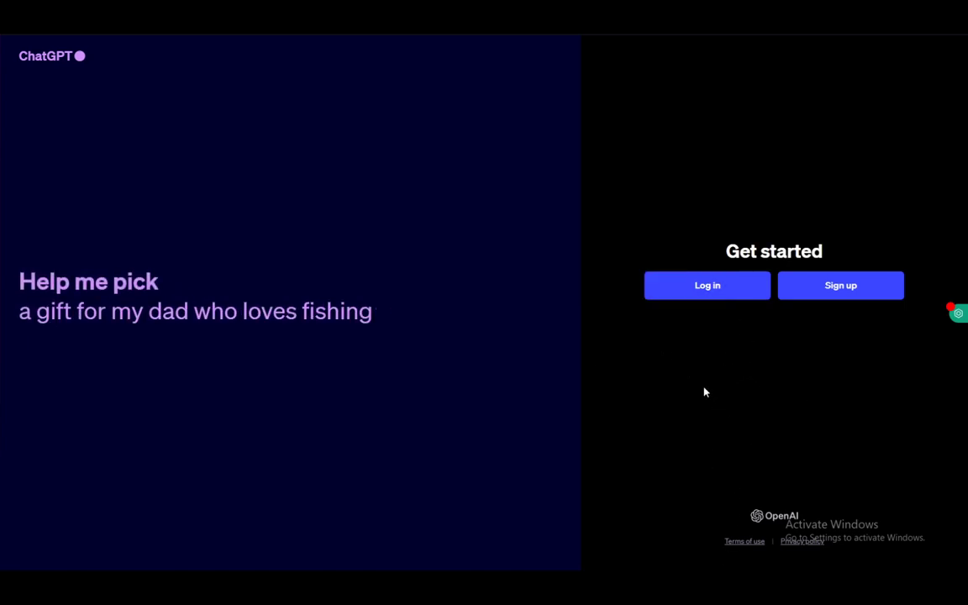
Log in via Continue with Google using the tutorial account to reach the chat screen.
left_click(706, 286)
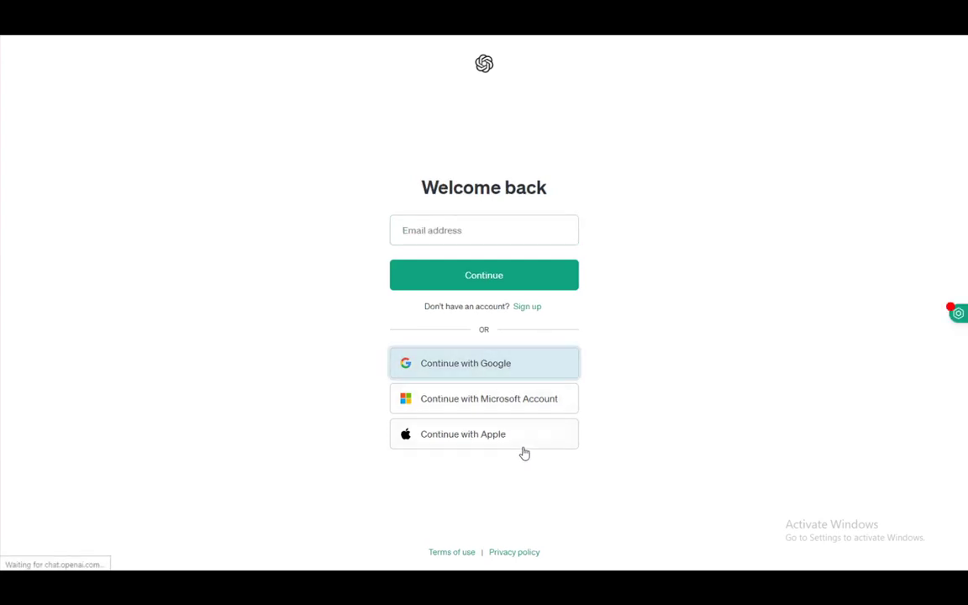
left_click(466, 364)
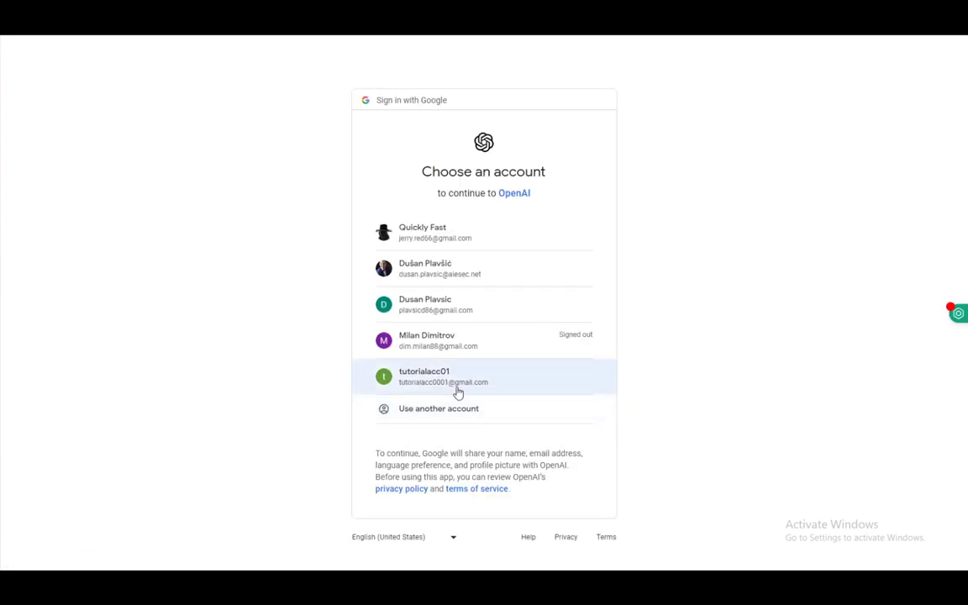
left_click(444, 377)
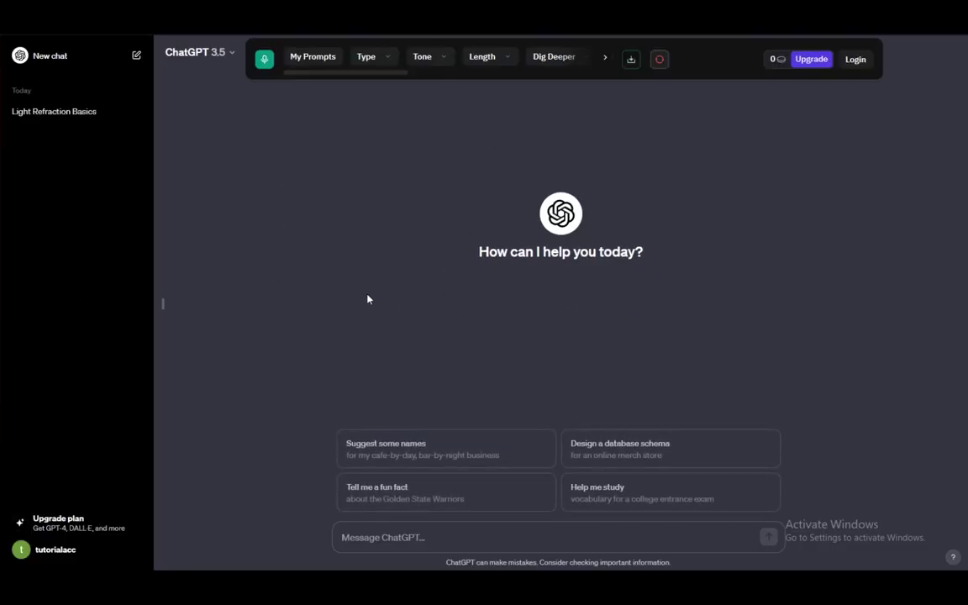
left_click(195, 52)
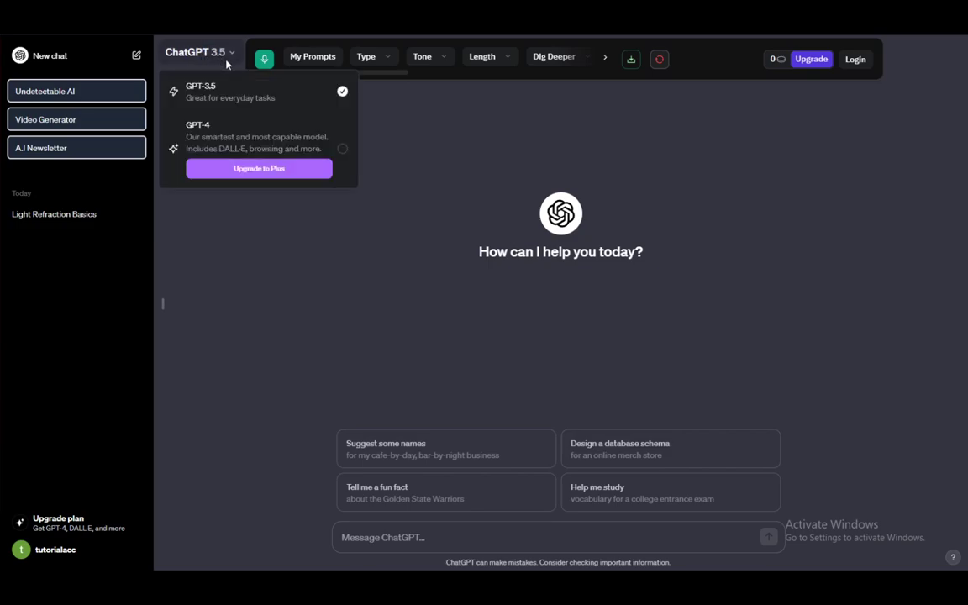
mouse_move(208, 143)
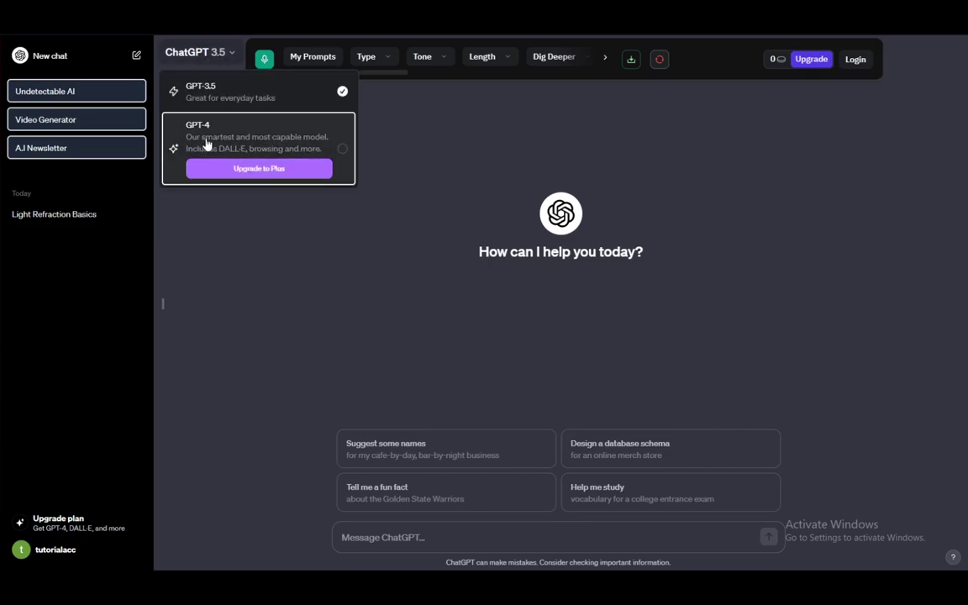
mouse_move(269, 268)
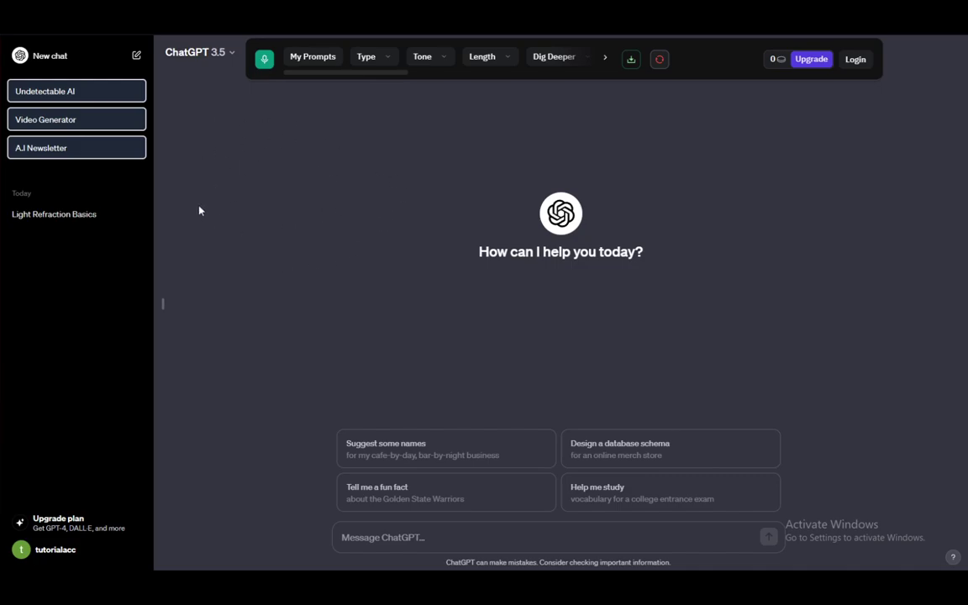
mouse_move(272, 194)
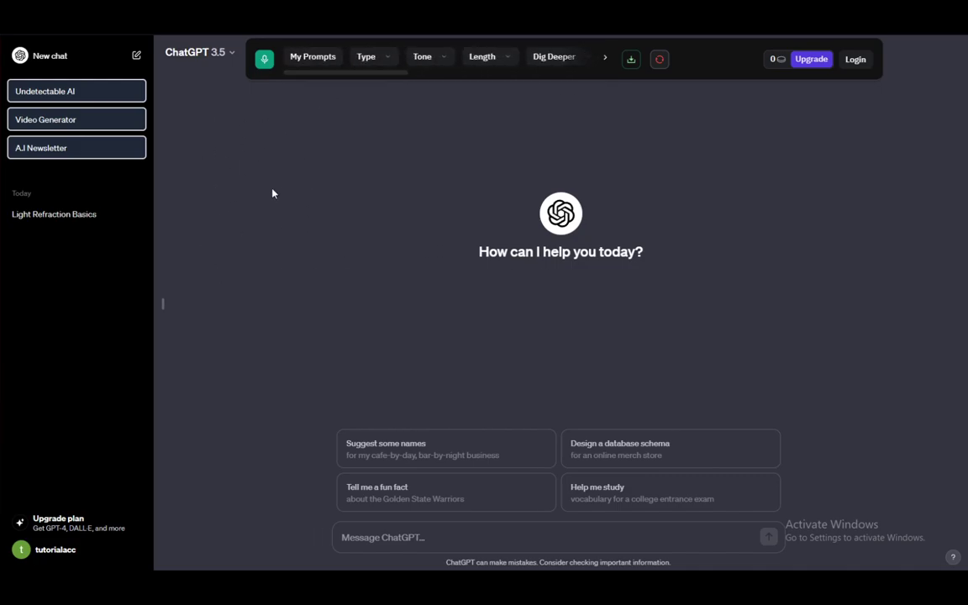
mouse_move(572, 285)
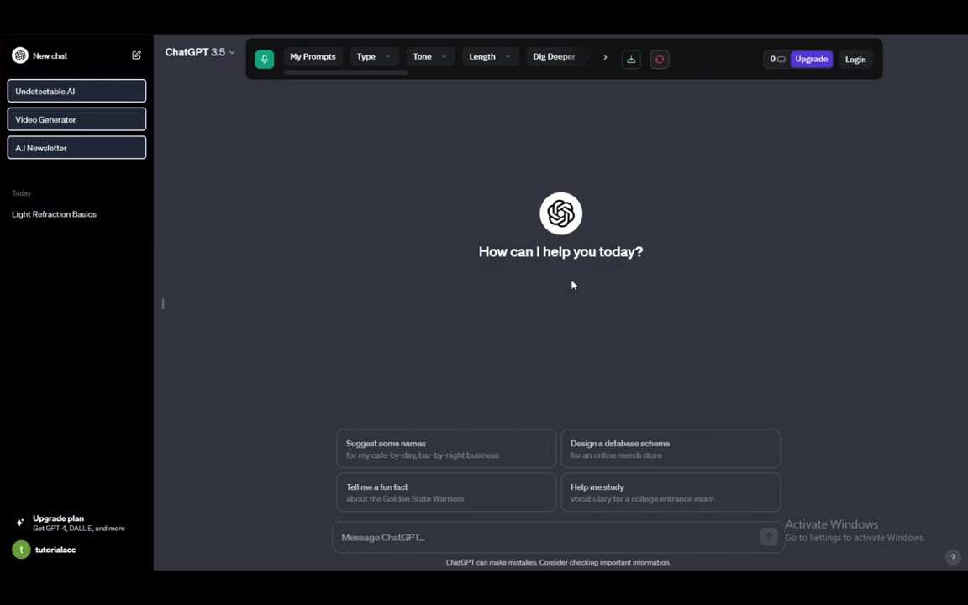
mouse_move(189, 296)
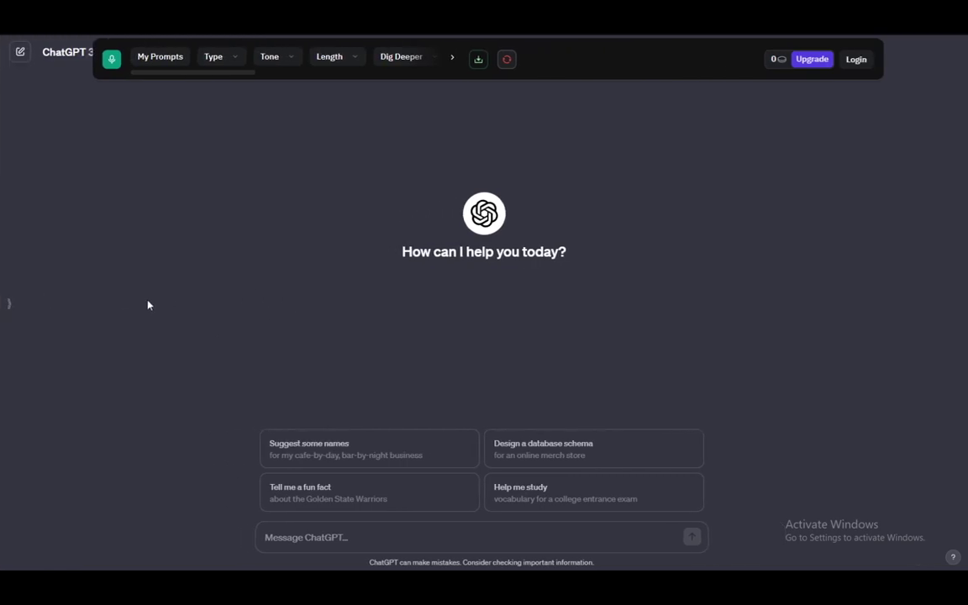
left_click(20, 52)
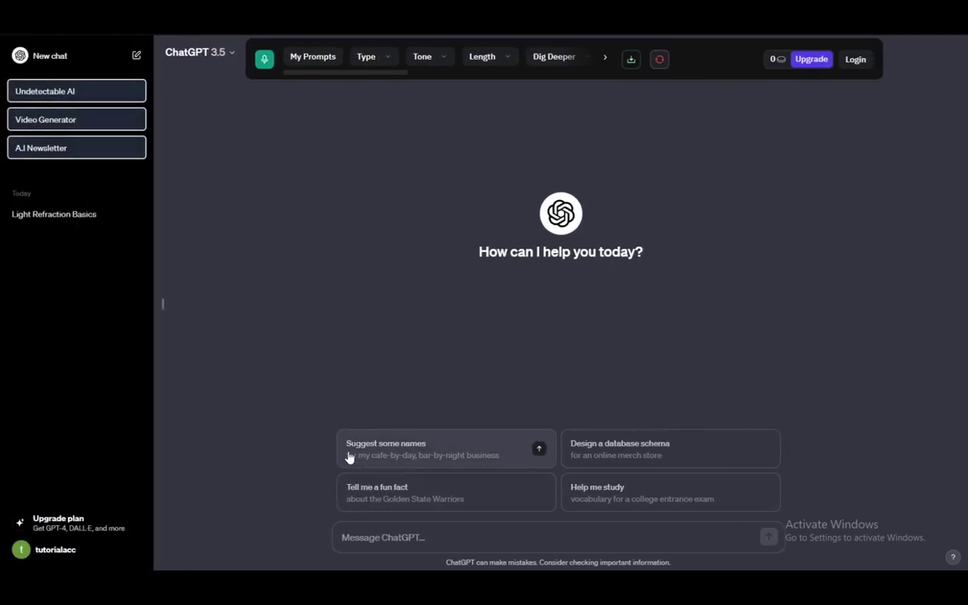
mouse_move(300, 367)
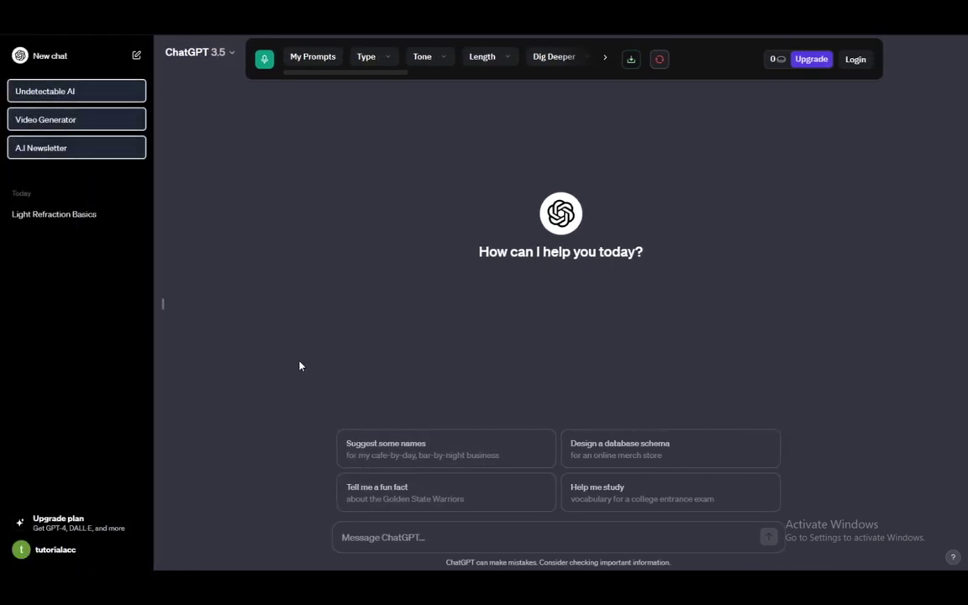
mouse_move(294, 292)
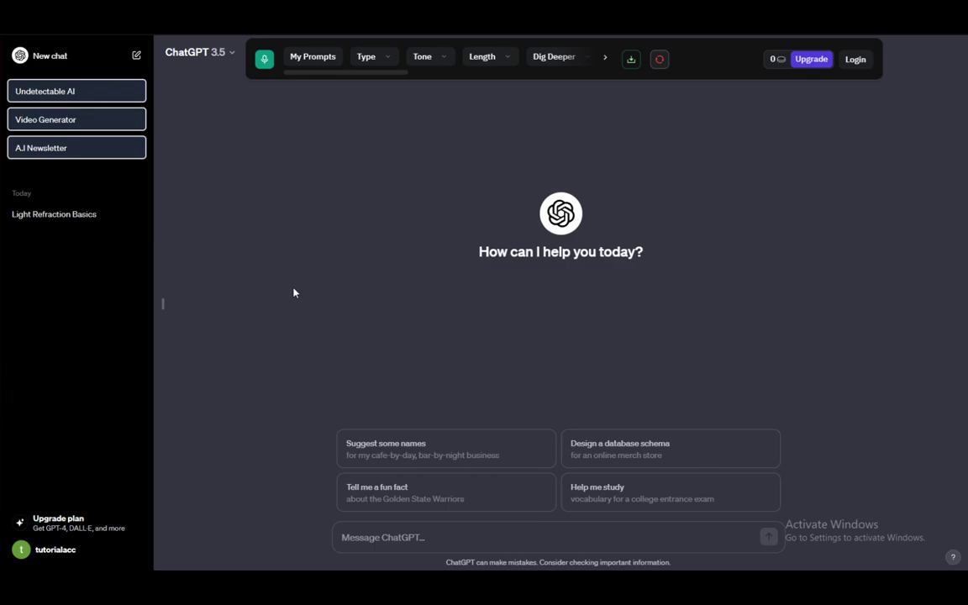